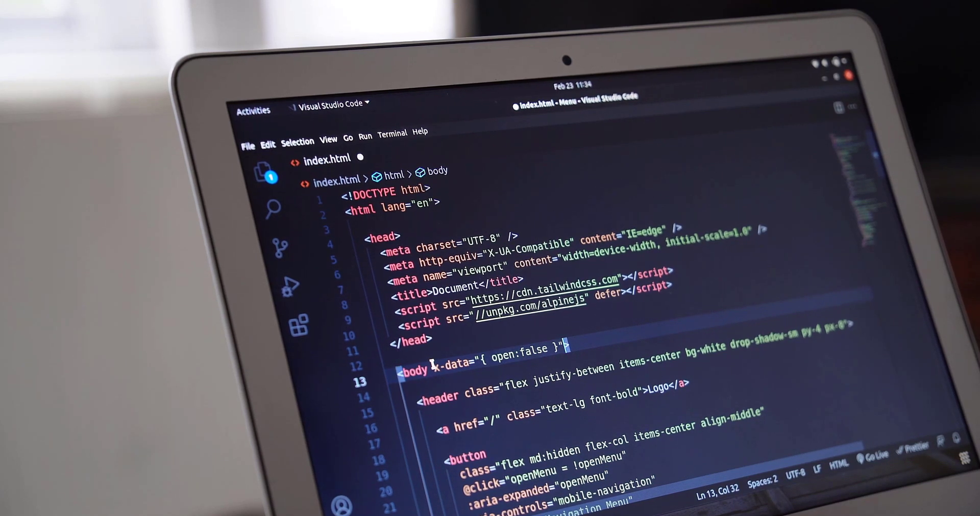
pyautogui.write(':class')
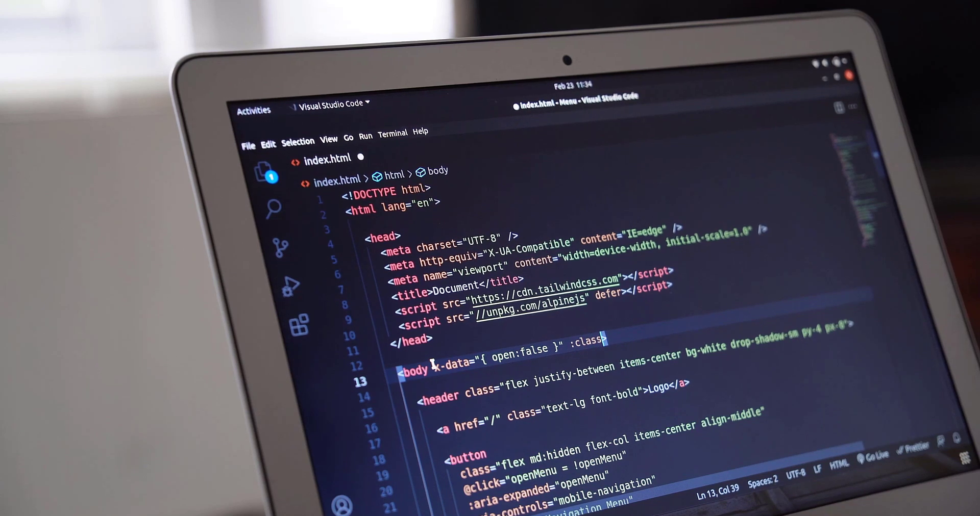
pyautogui.write('""')
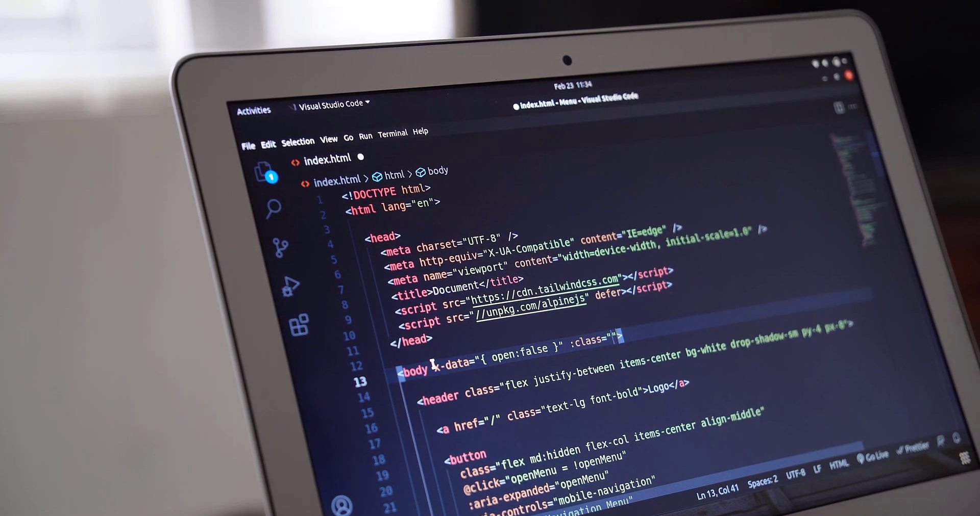
pyautogui.write('open ?')
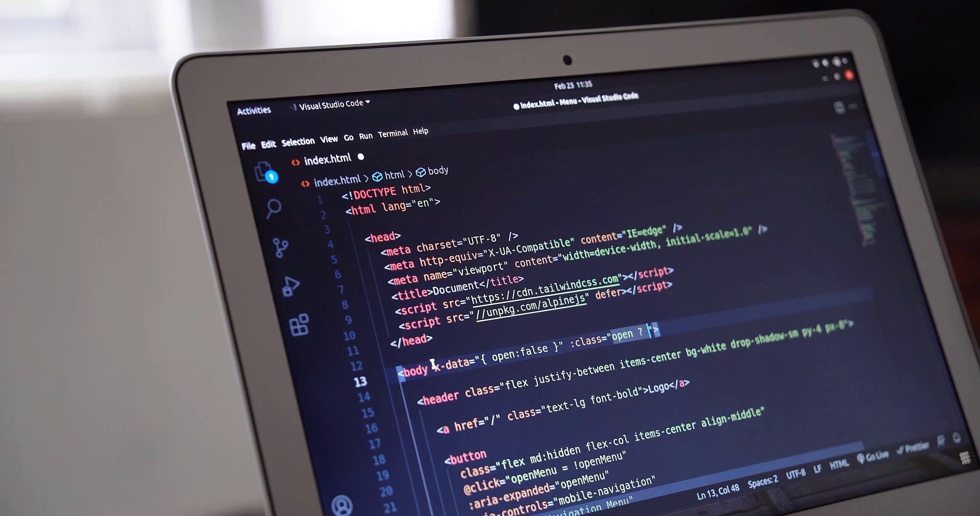
pyautogui.write("'overflow-hidden' :")
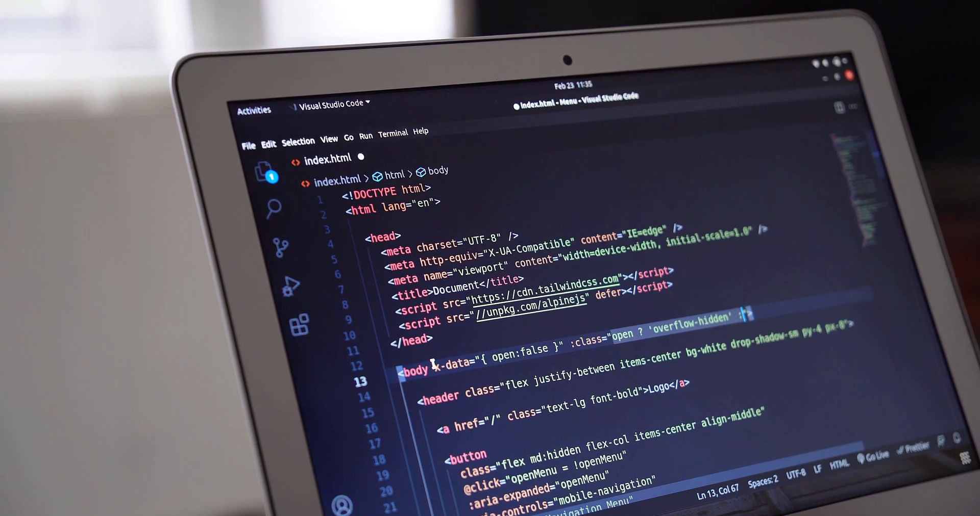
pyautogui.write('over')
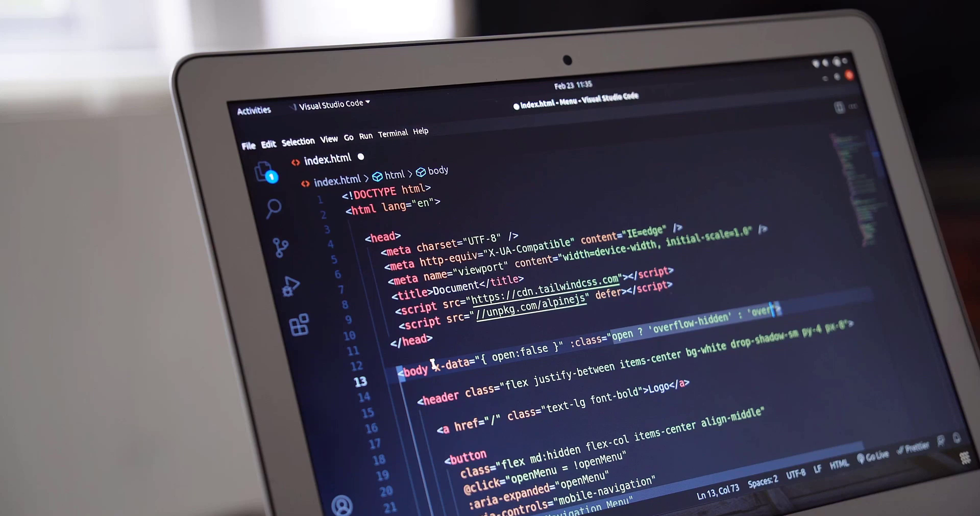